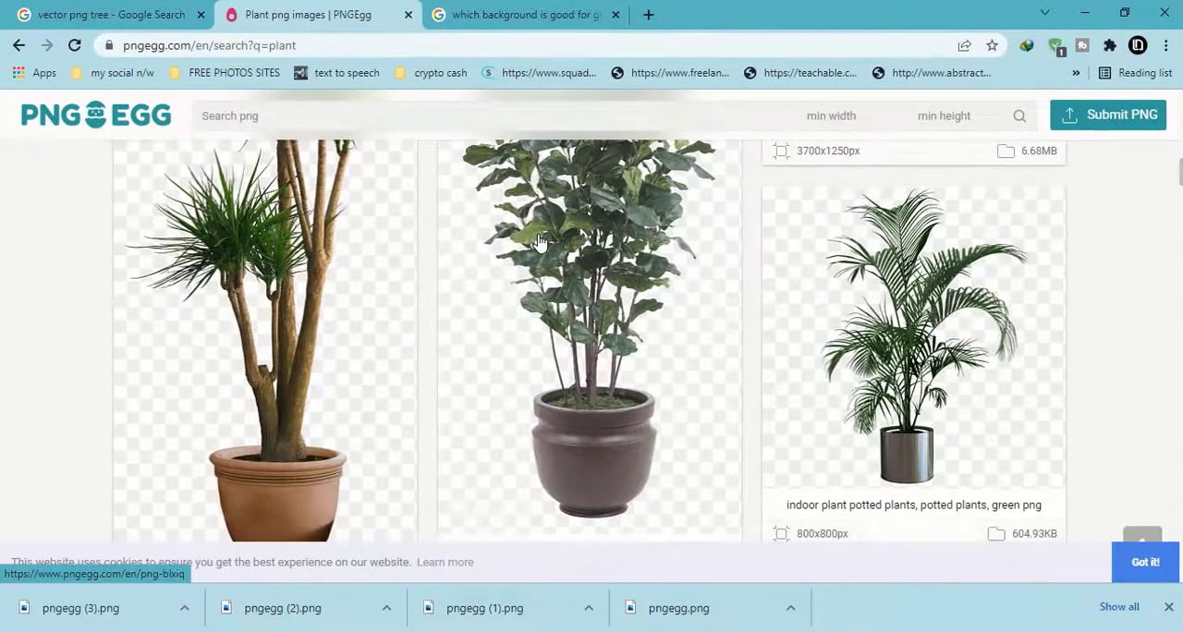
Scroll the PNGEgg results and open the 'green leafed plant, Plant Flowerpot Glass' page.
{"action": "scroll", "scroll_direction": "down", "scroll_amount": 3}
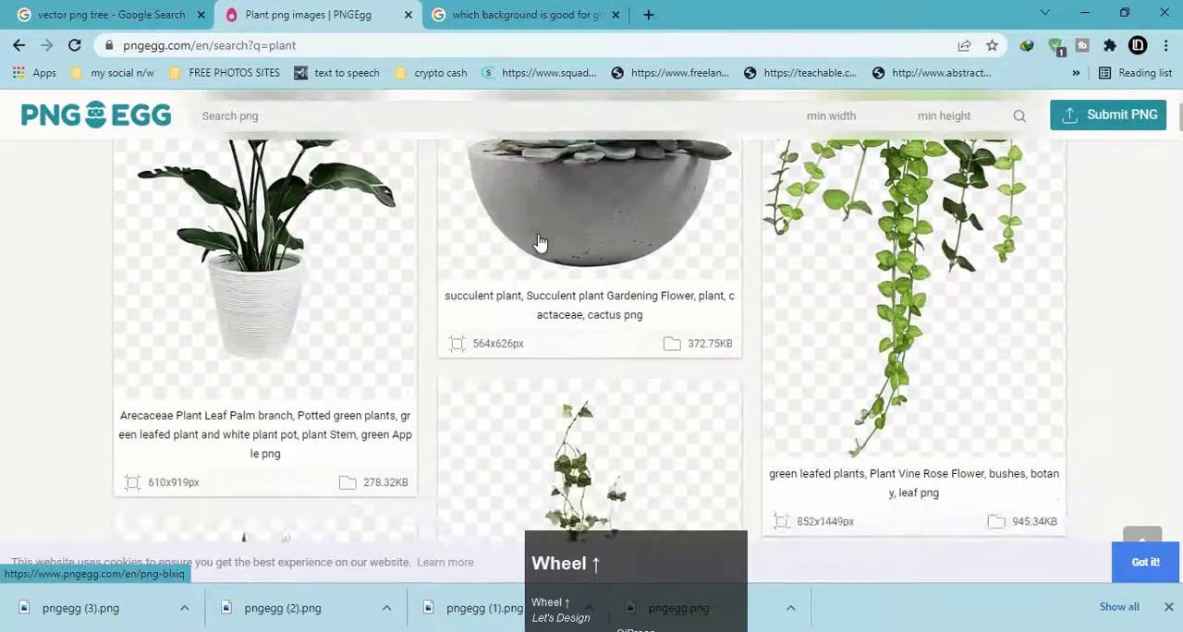
{"action": "scroll", "scroll_direction": "down", "scroll_amount": 3}
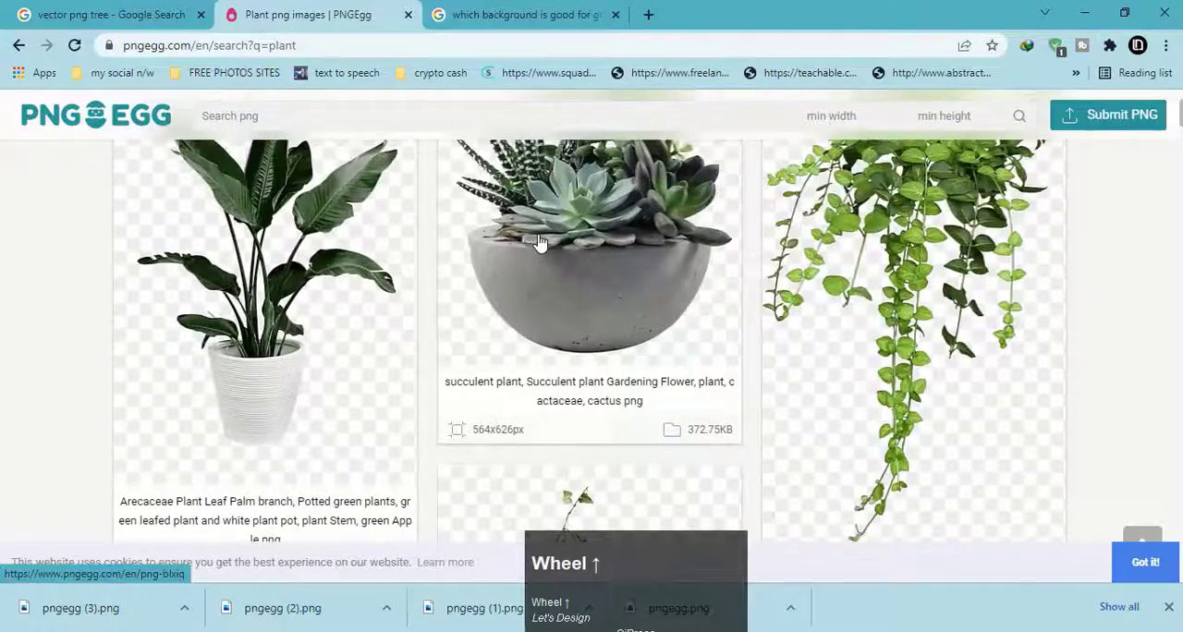
{"action": "scroll", "scroll_direction": "down", "scroll_amount": 3}
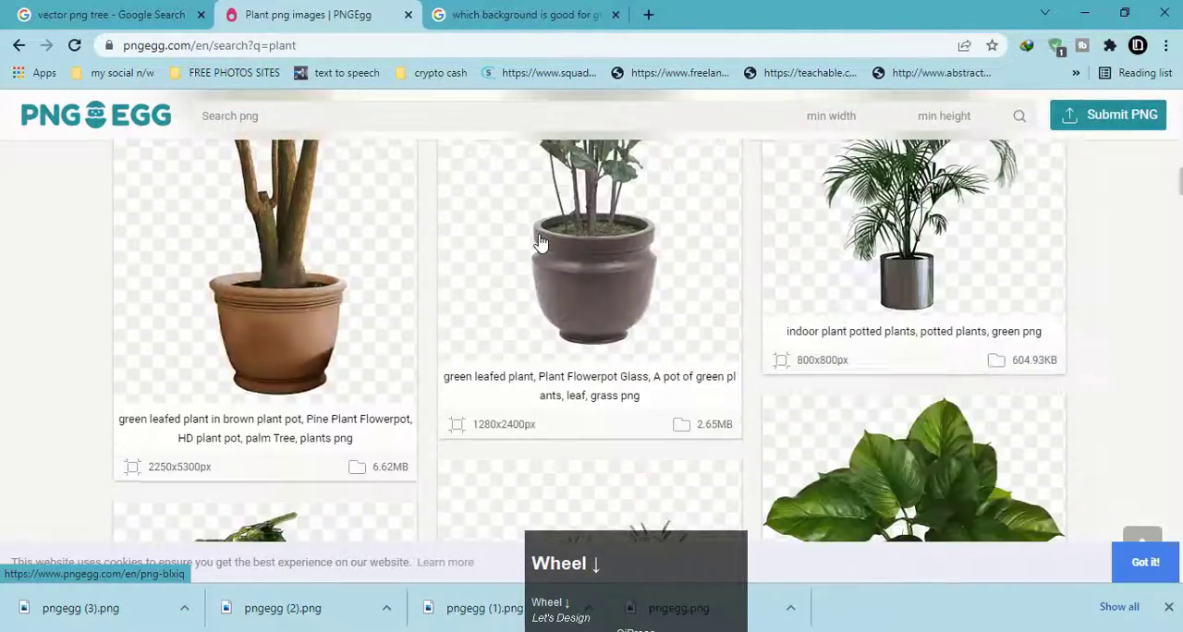
{"action": "left_click", "coordinate": [592, 250]}
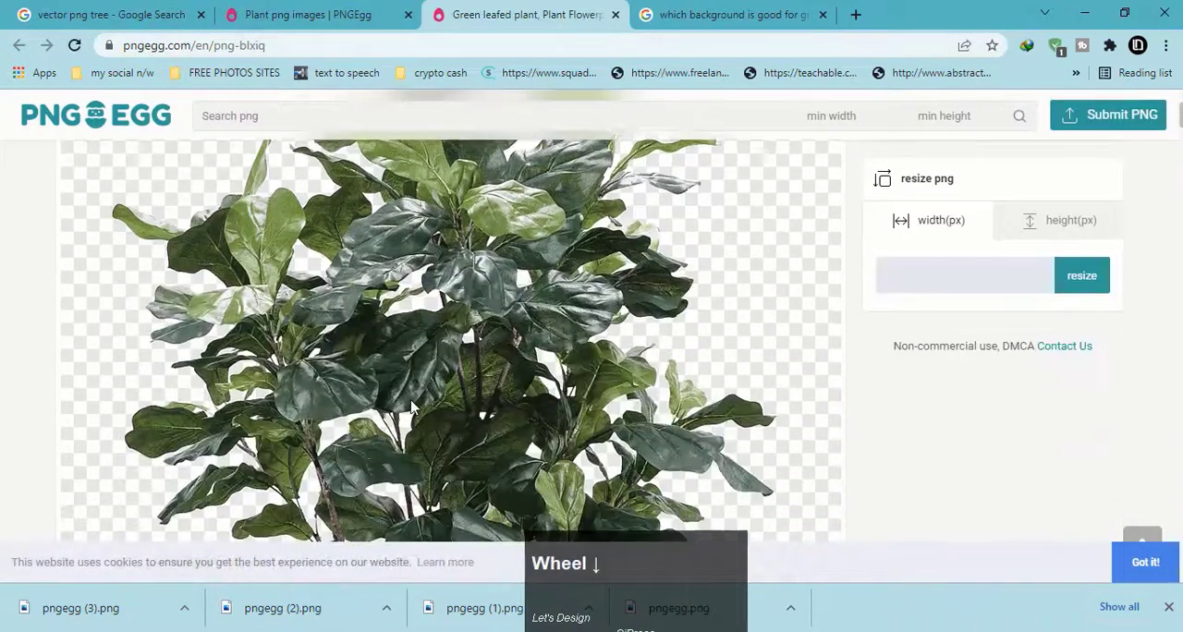
{"action": "scroll", "scroll_direction": "down", "scroll_amount": 3}
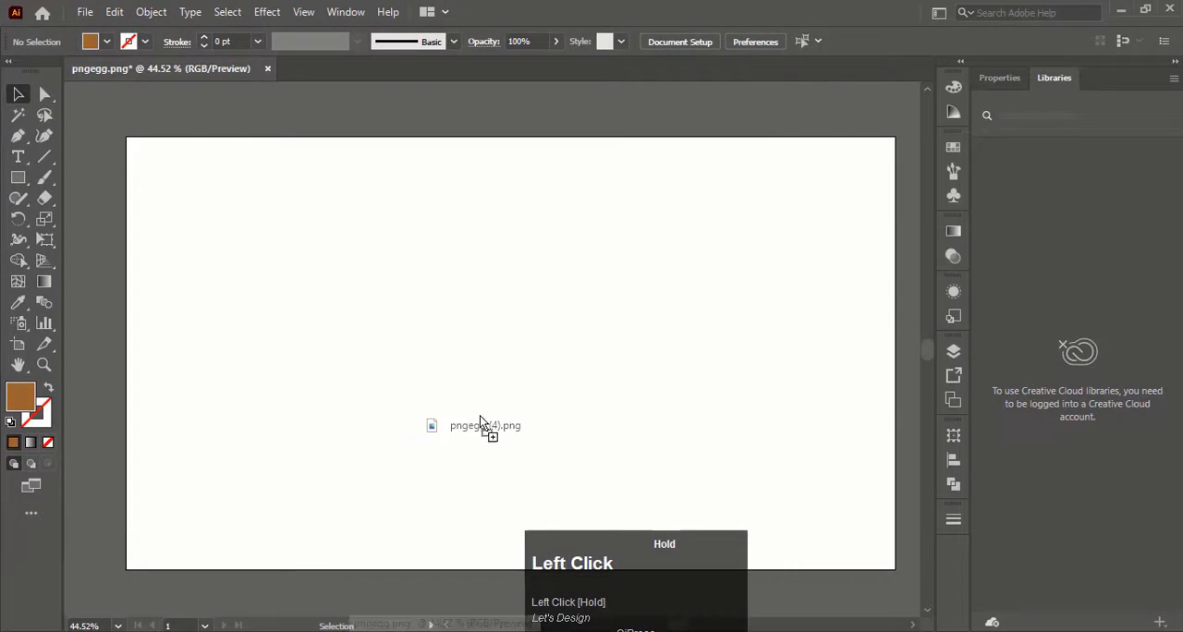
Place pngegg (4).png on the artboard and embed it from the Control bar.
{"action": "left_click", "coordinate": [485, 425]}
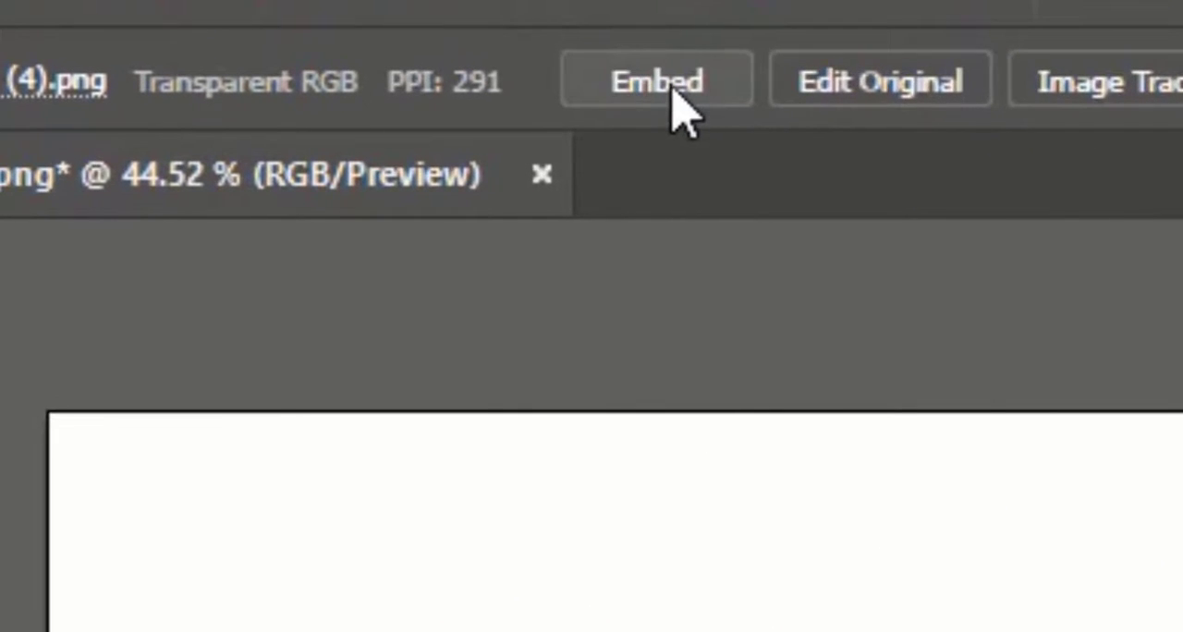
{"action": "left_click", "coordinate": [658, 79]}
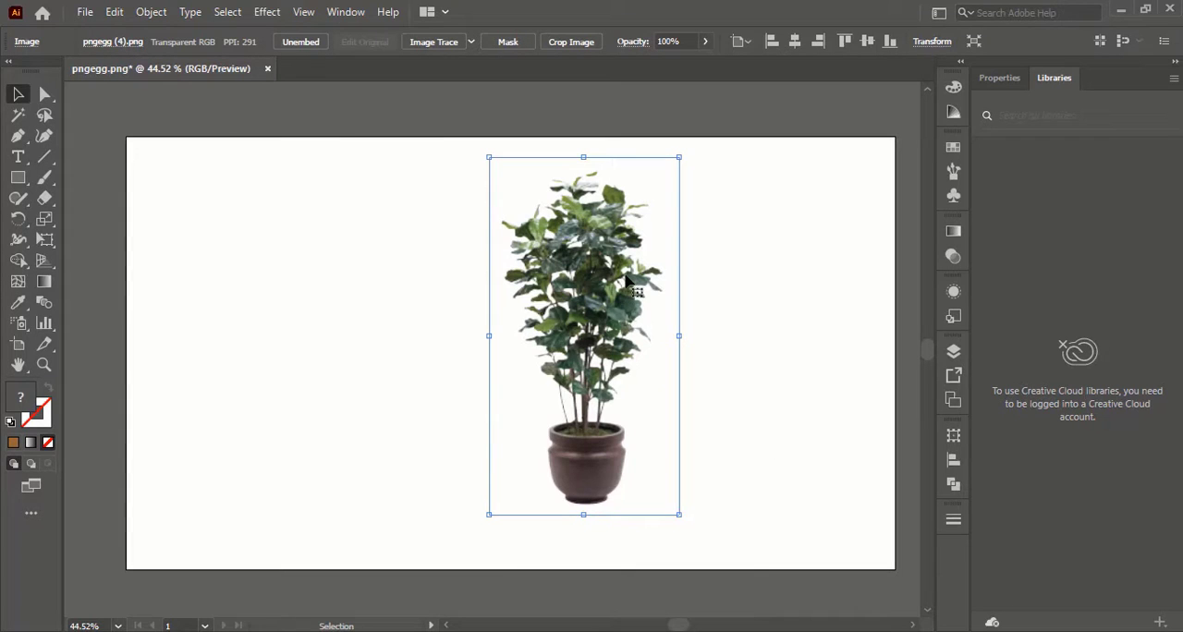
Alt-drag the plant image to the left to create a duplicate.
{"action": "key", "text": "alt"}
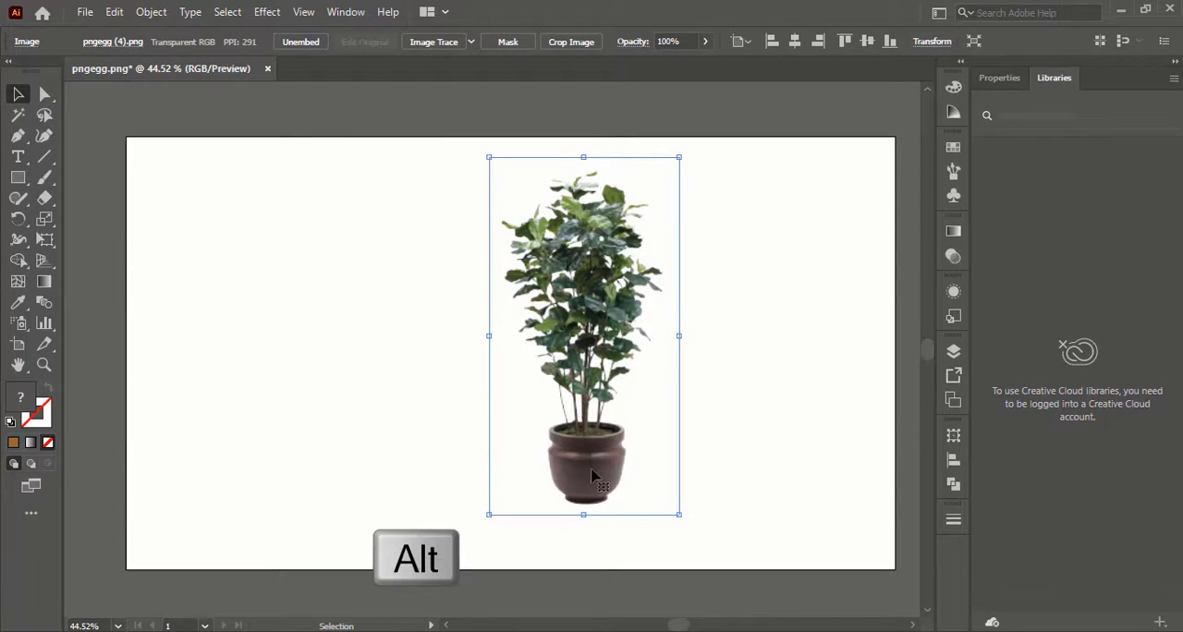
{"action": "left_click_drag", "start_coordinate": [582, 476], "coordinate": [375, 476]}
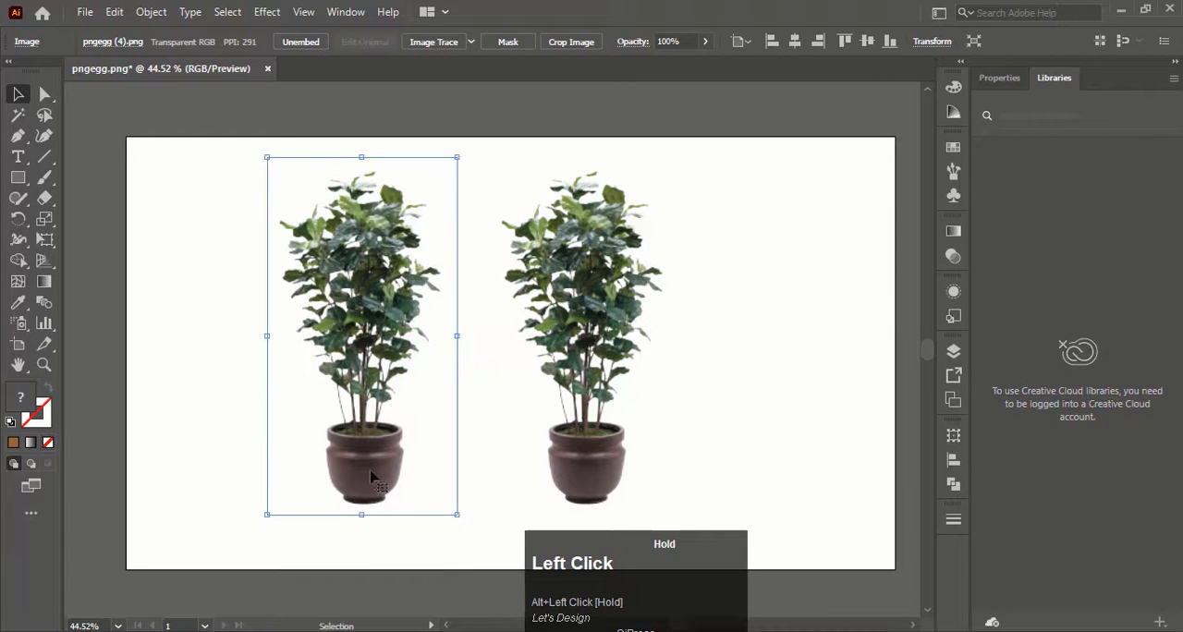
{"action": "mouse_move", "coordinate": [374, 333]}
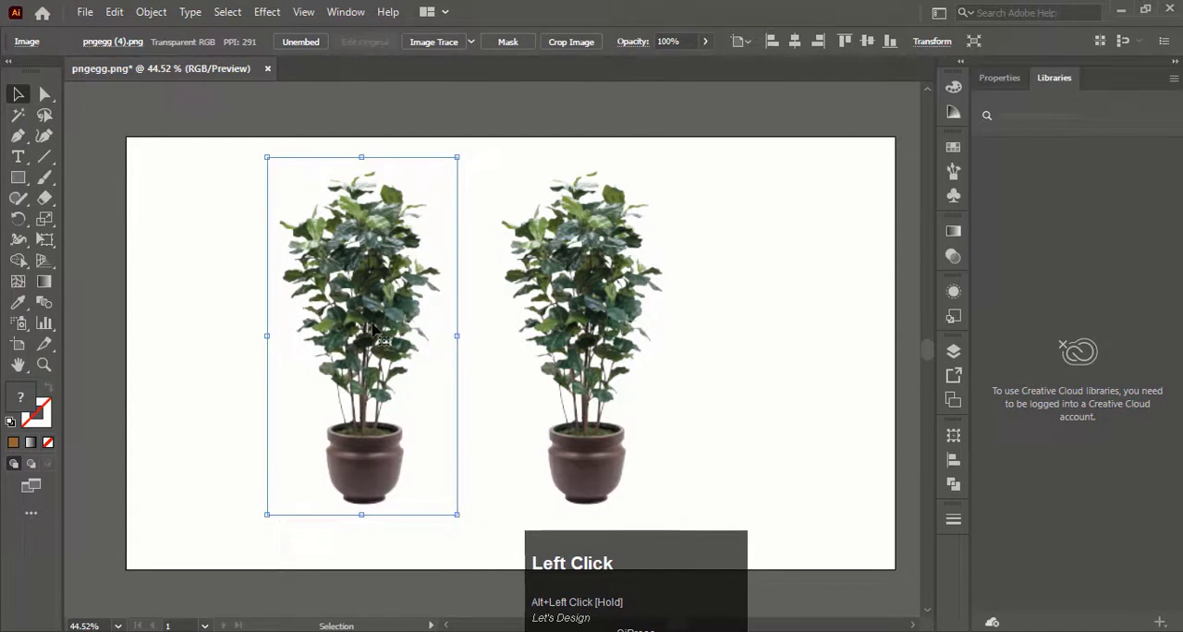
Set the copy's Color Balance Red, Green and Blue to -100 with Preview on.
{"action": "right_click", "coordinate": [374, 333]}
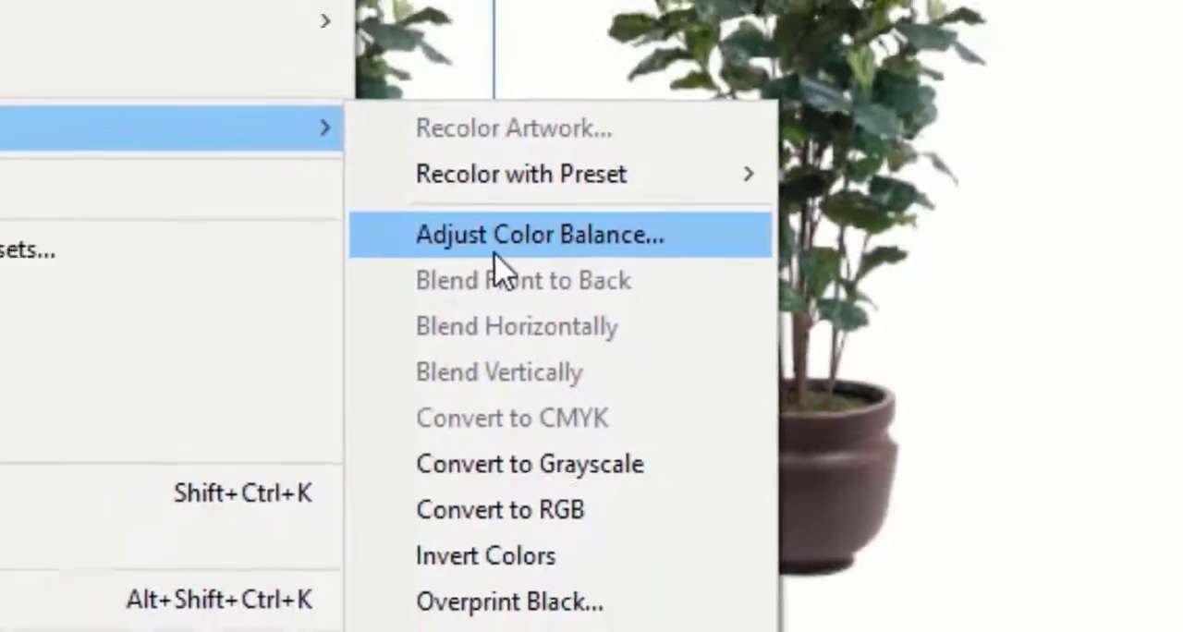
{"action": "left_click", "coordinate": [539, 234]}
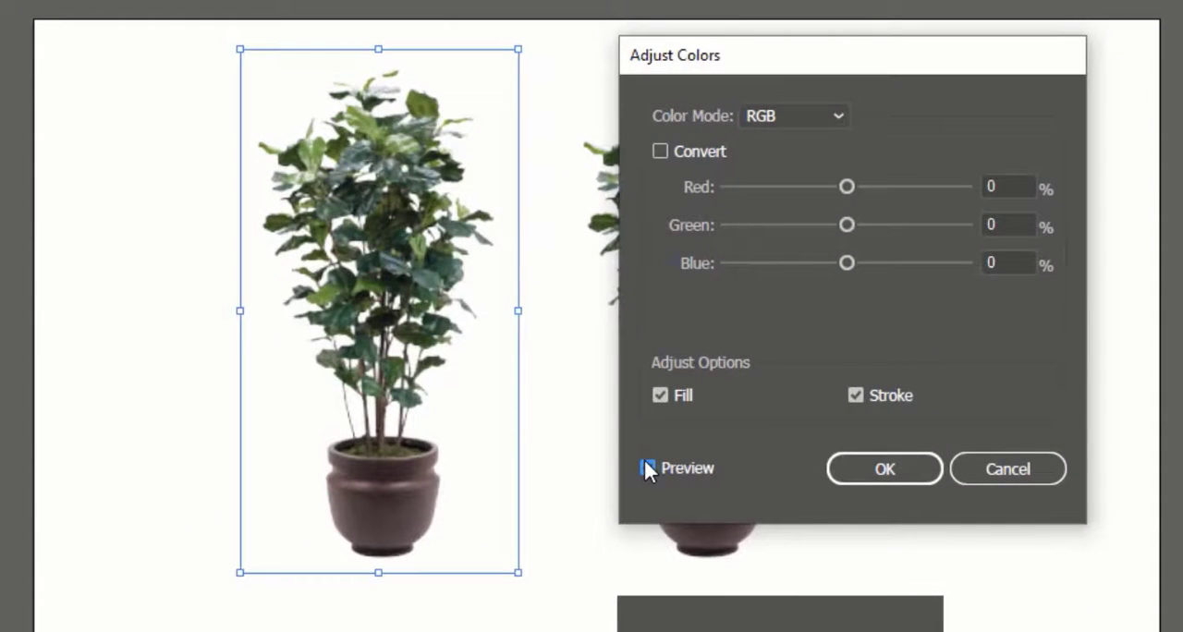
{"action": "left_click", "coordinate": [648, 468]}
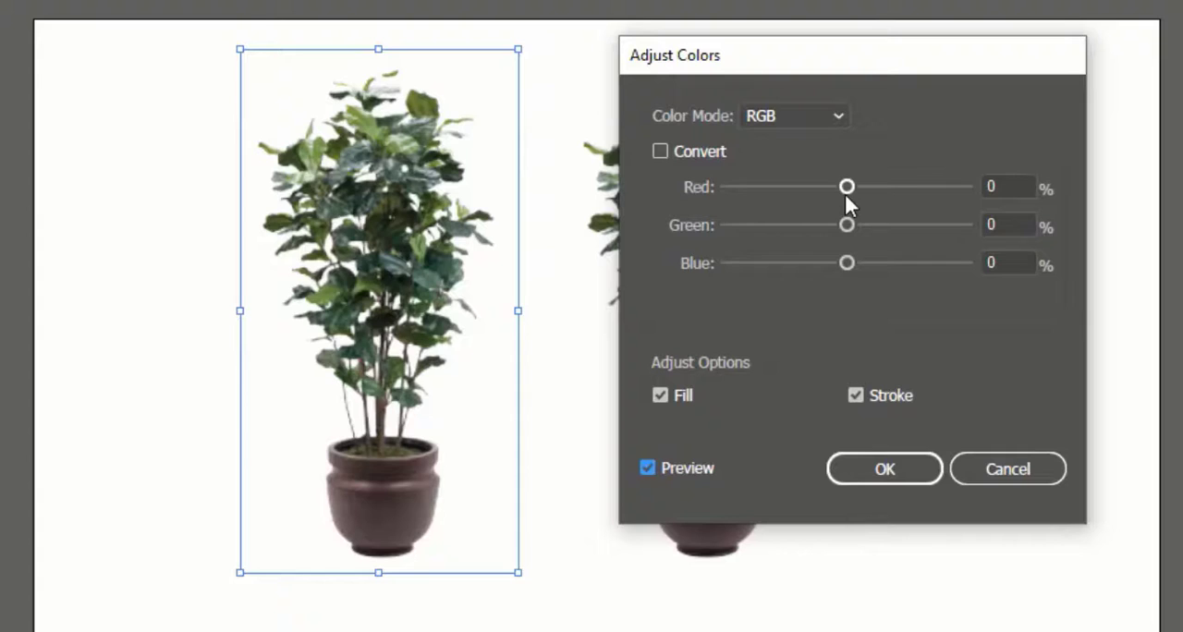
{"action": "left_click_drag", "start_coordinate": [847, 187], "coordinate": [726, 187]}
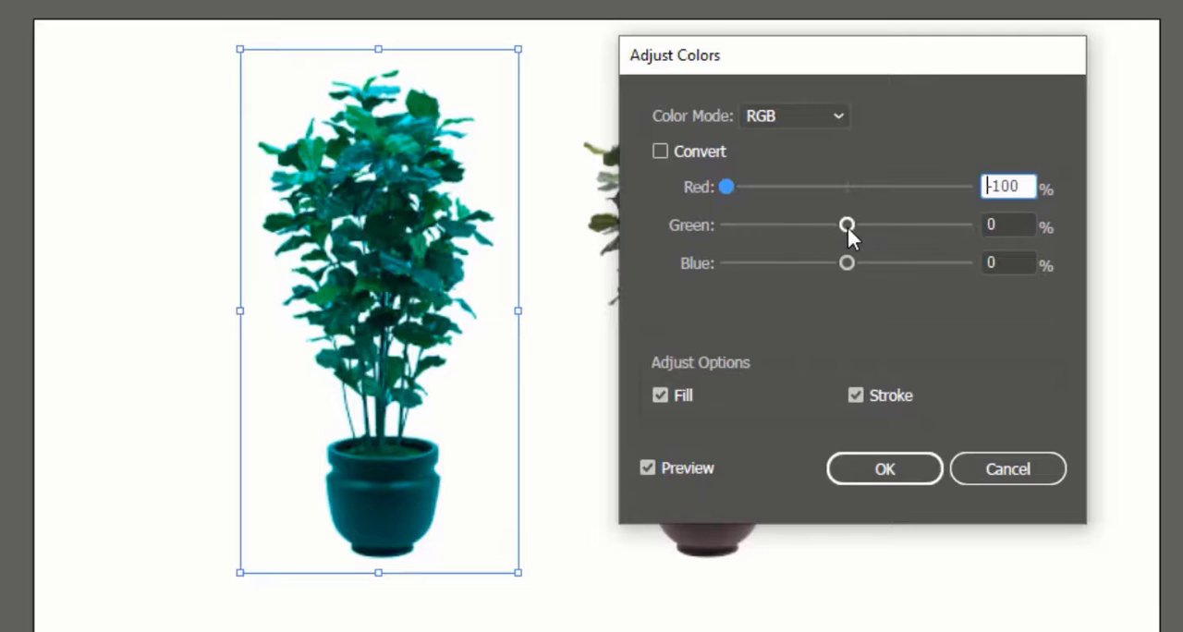
{"action": "left_click_drag", "start_coordinate": [847, 225], "coordinate": [726, 225]}
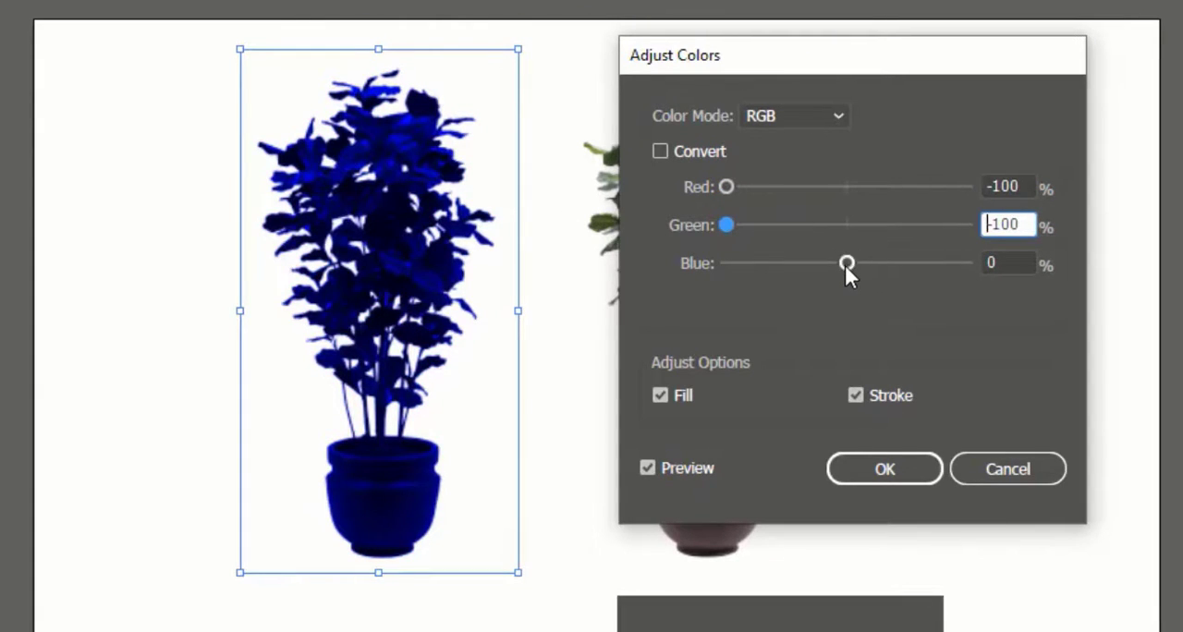
{"action": "left_click_drag", "start_coordinate": [847, 263], "coordinate": [726, 264]}
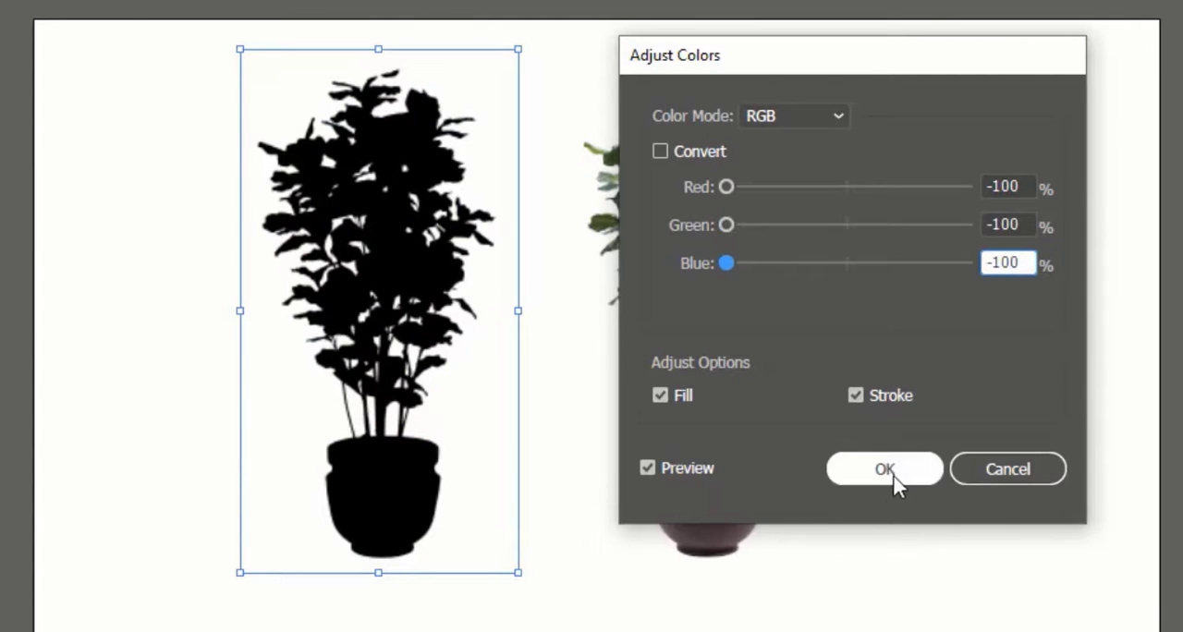
{"action": "left_click", "coordinate": [884, 469]}
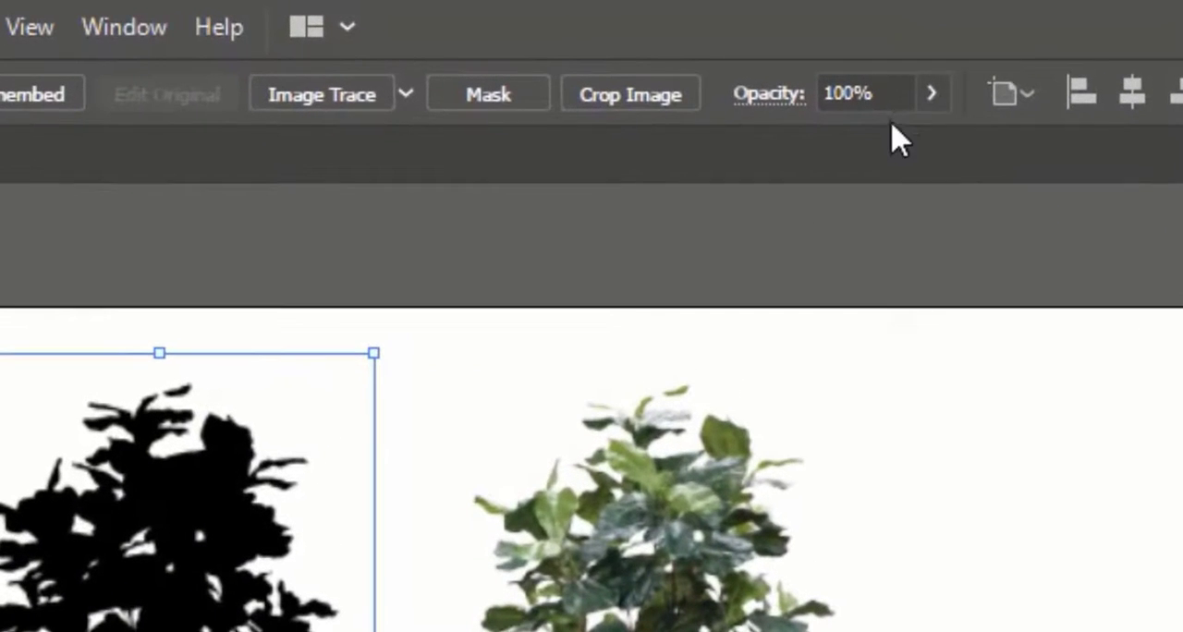
Set the silhouette's opacity to 50% and drag it over the original plant.
{"action": "left_click", "coordinate": [931, 93]}
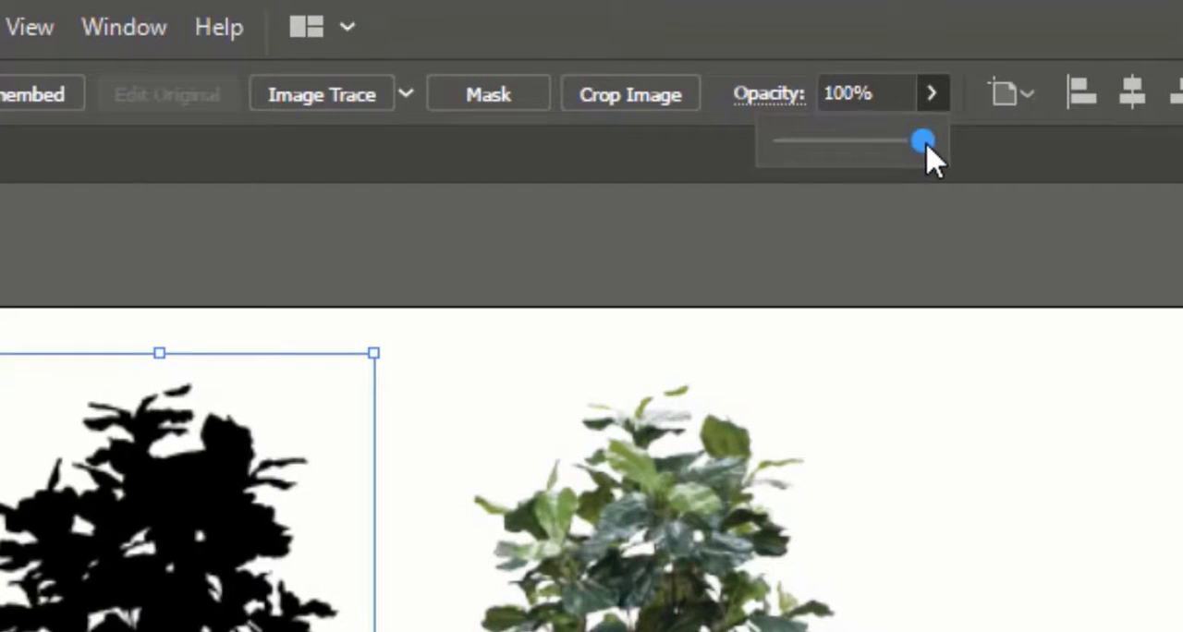
{"action": "left_click_drag", "start_coordinate": [922, 141], "coordinate": [850, 140]}
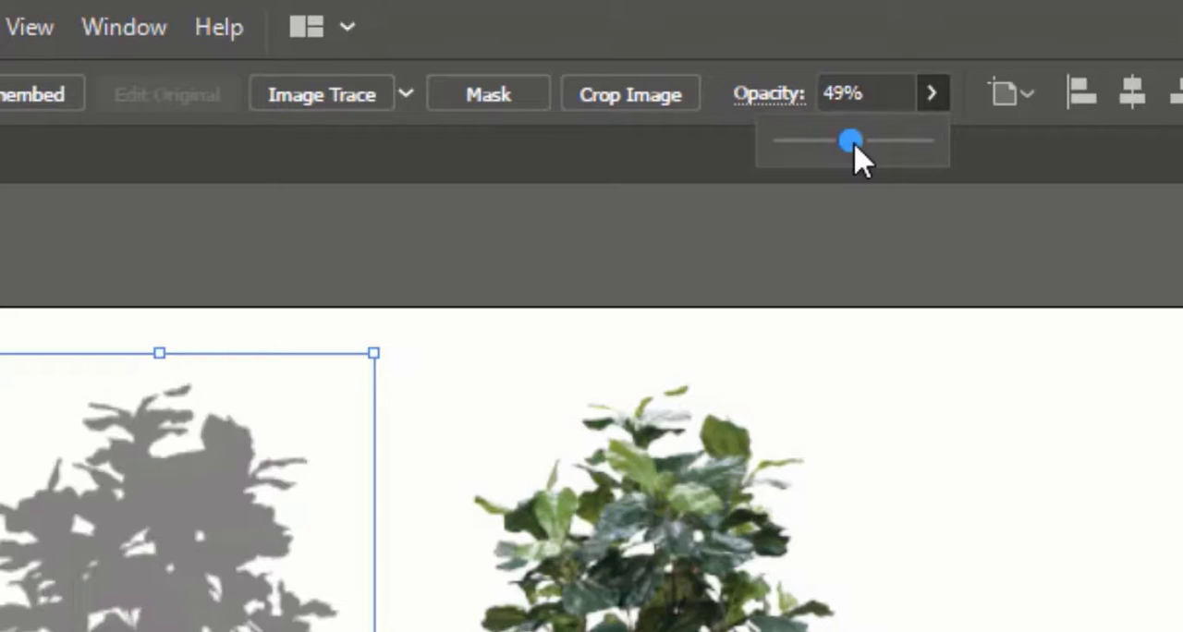
{"action": "left_click_drag", "start_coordinate": [849, 140], "coordinate": [854, 140]}
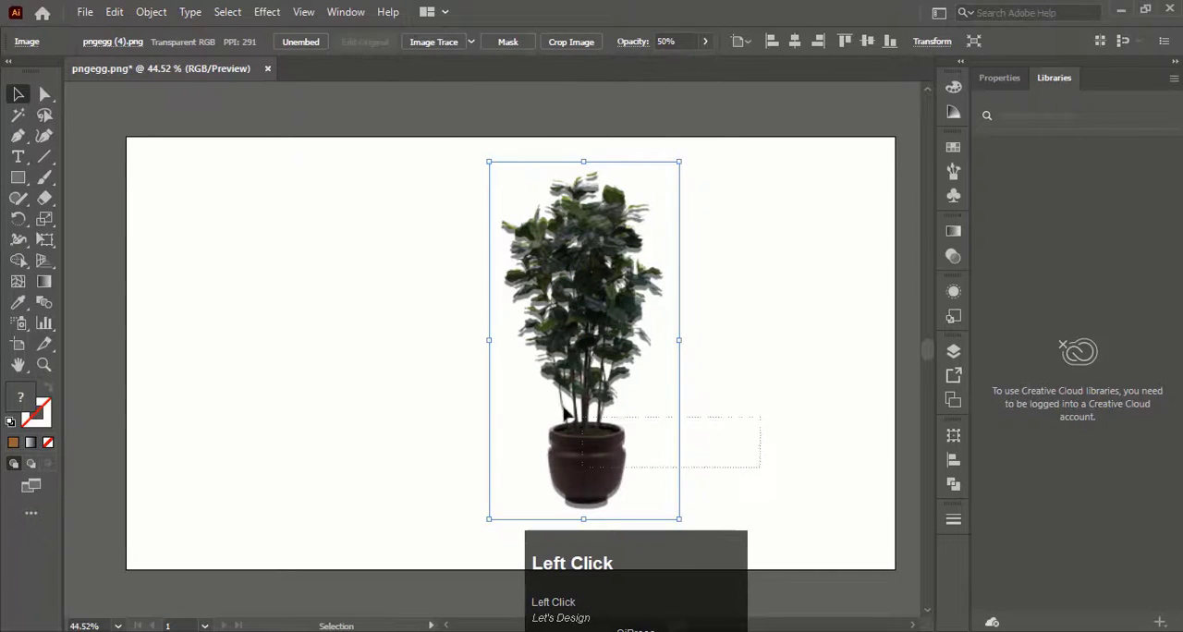
{"action": "left_click_drag", "start_coordinate": [582, 342], "coordinate": [361, 462]}
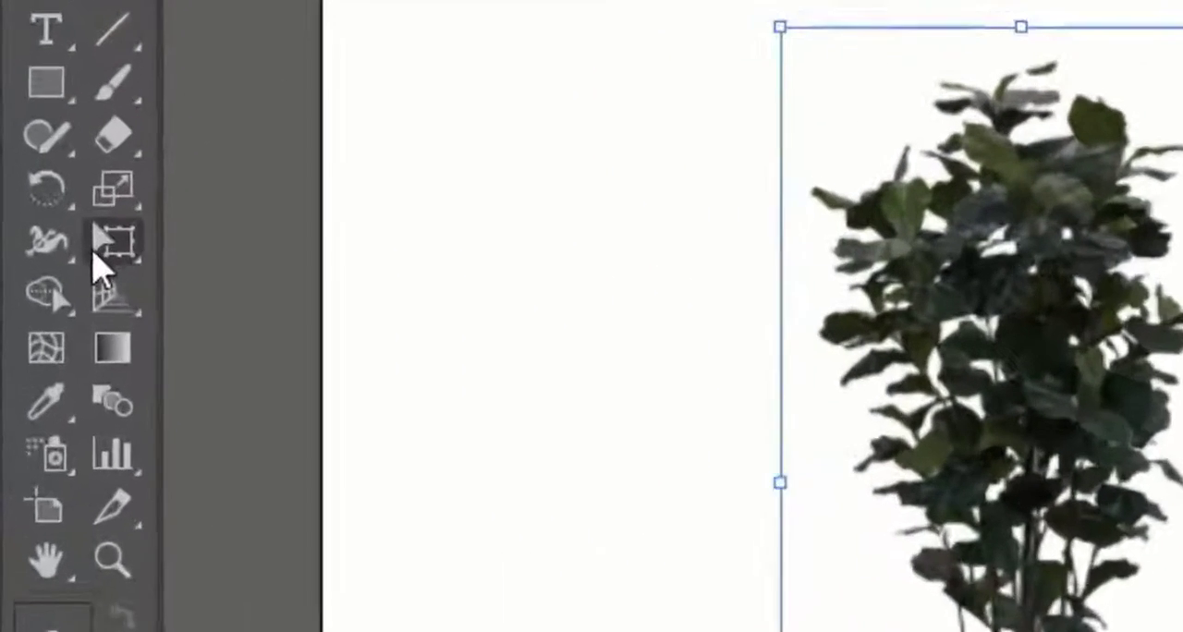
Skew and squash the shadow with Free Transform, then nudge it to the pot base.
{"action": "left_click", "coordinate": [111, 240]}
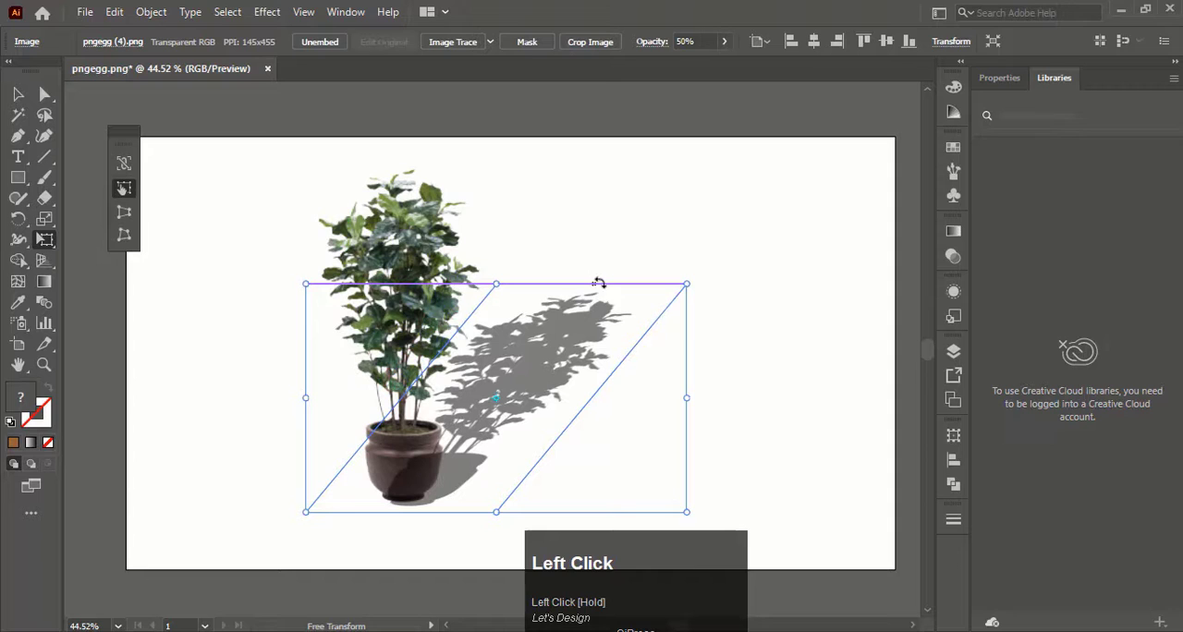
{"action": "mouse_move", "coordinate": [682, 285]}
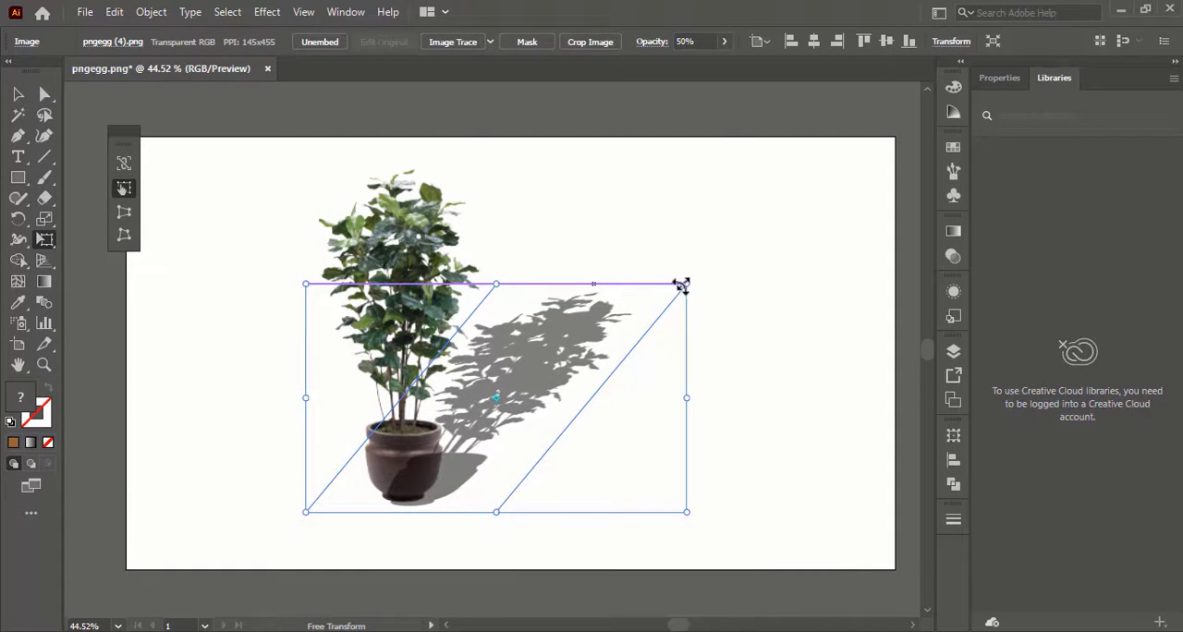
{"action": "left_click_drag", "start_coordinate": [684, 284], "coordinate": [666, 277]}
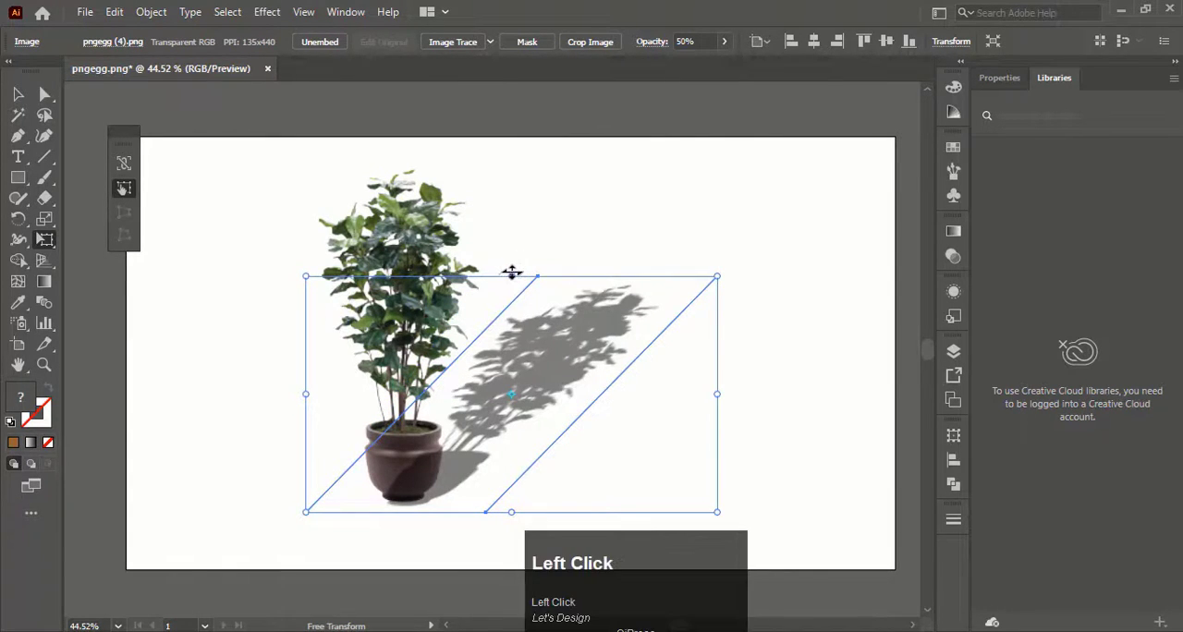
{"action": "left_click_drag", "start_coordinate": [511, 275], "coordinate": [555, 384]}
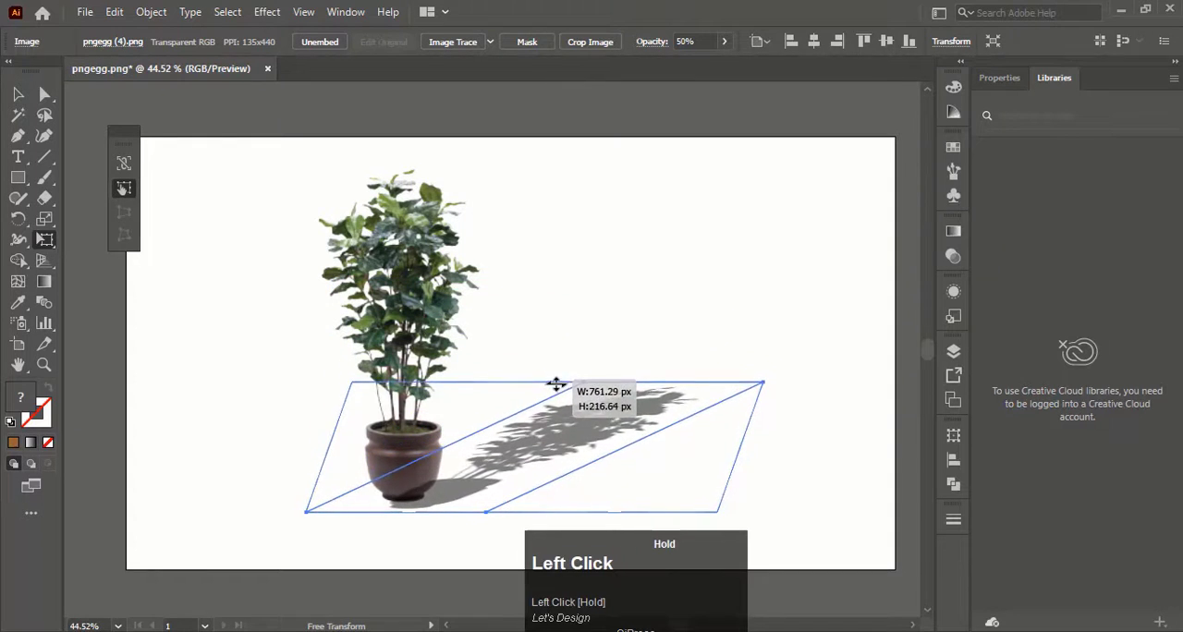
{"action": "left_click_drag", "start_coordinate": [555, 384], "coordinate": [557, 419]}
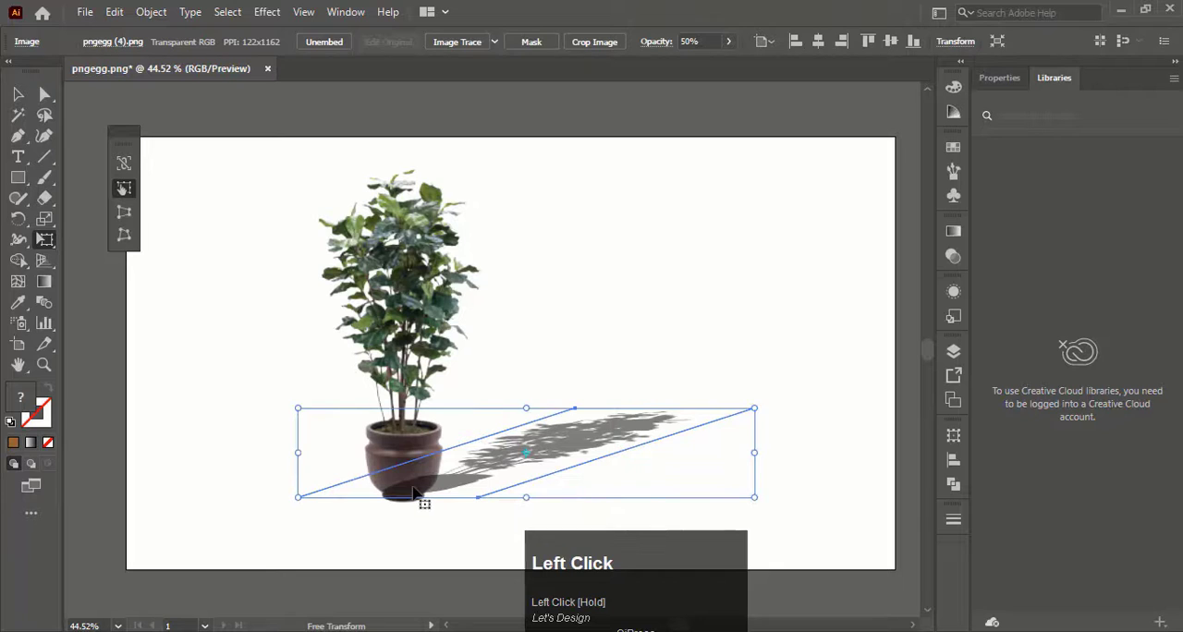
{"action": "right_click", "coordinate": [425, 495]}
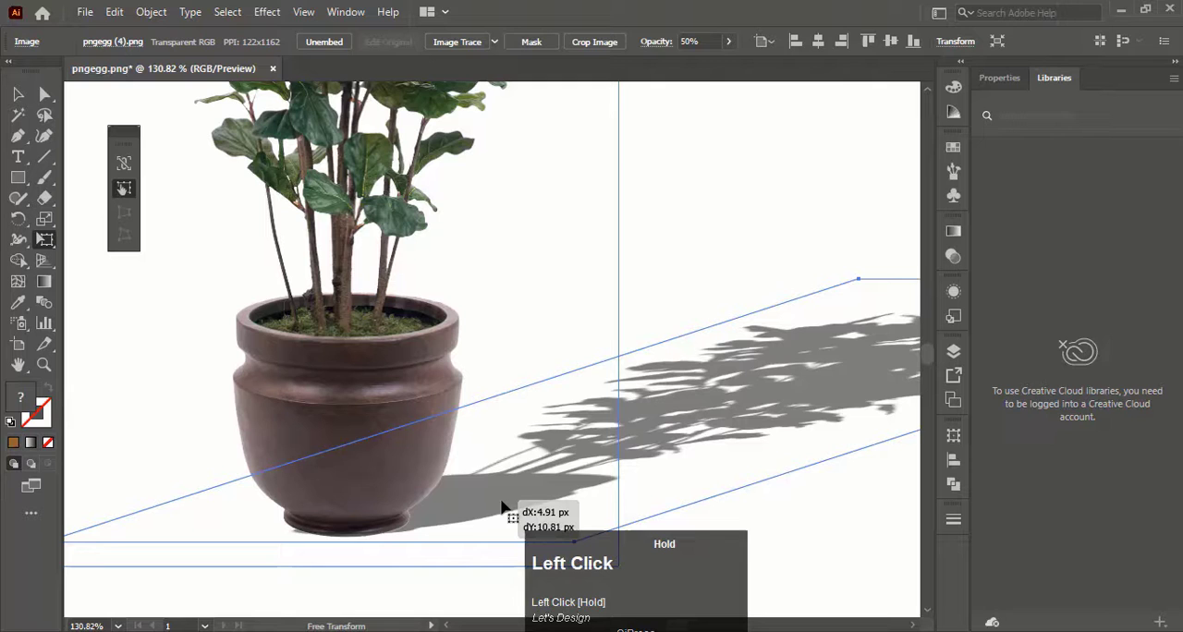
{"action": "left_click_drag", "start_coordinate": [503, 506], "coordinate": [511, 514]}
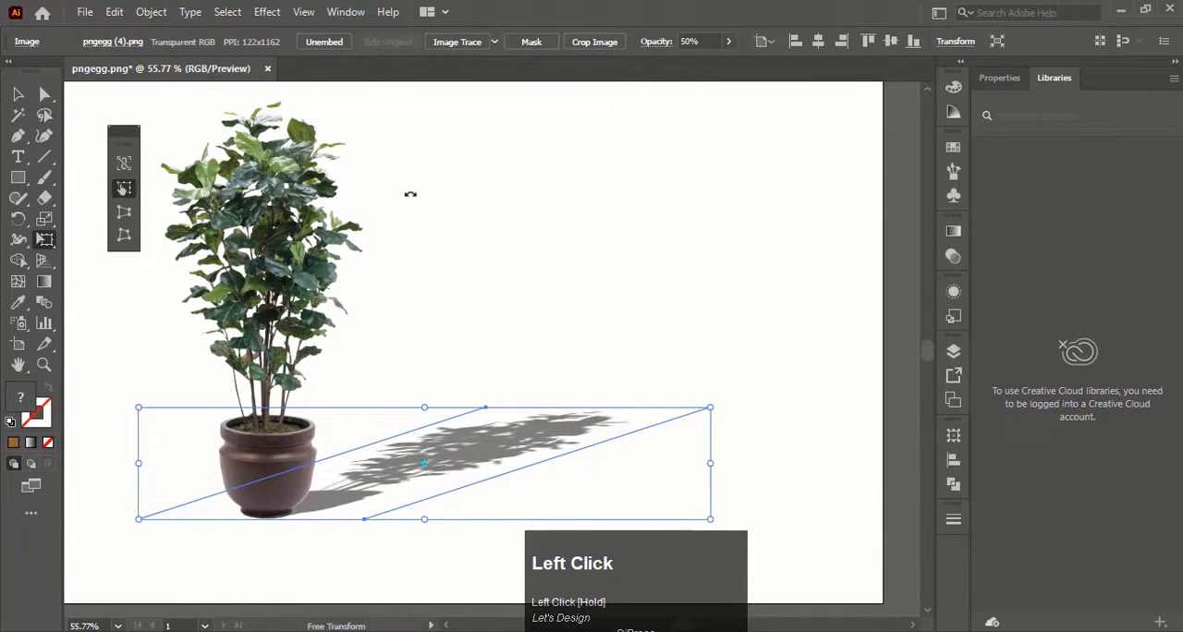
{"action": "left_click", "coordinate": [266, 12]}
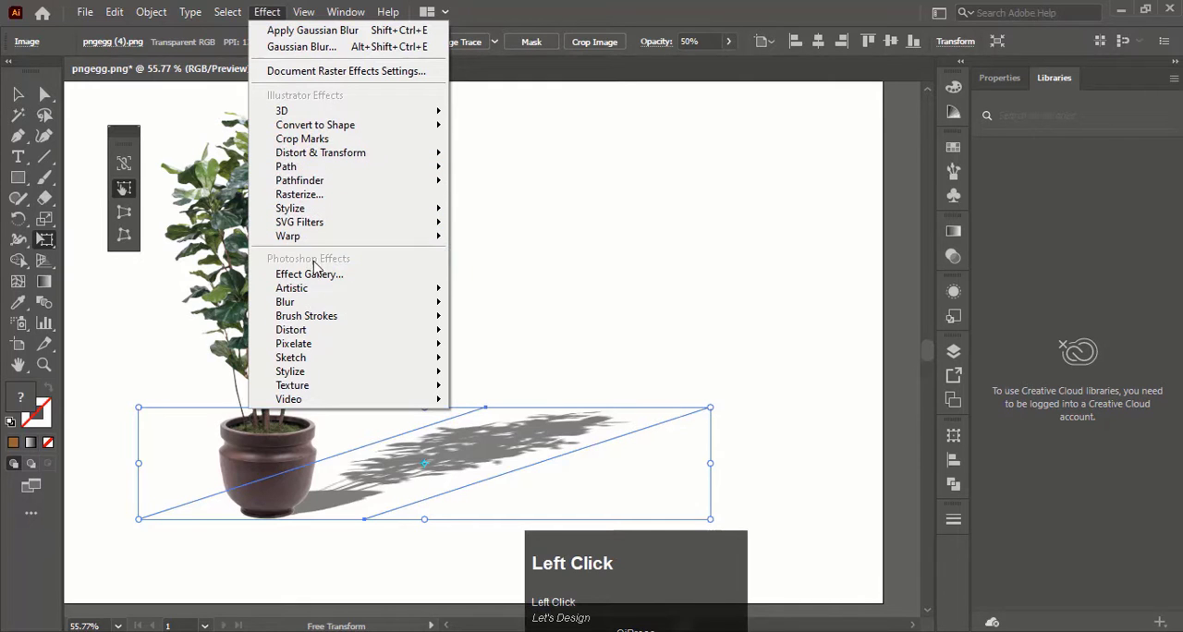
{"action": "mouse_move", "coordinate": [285, 301]}
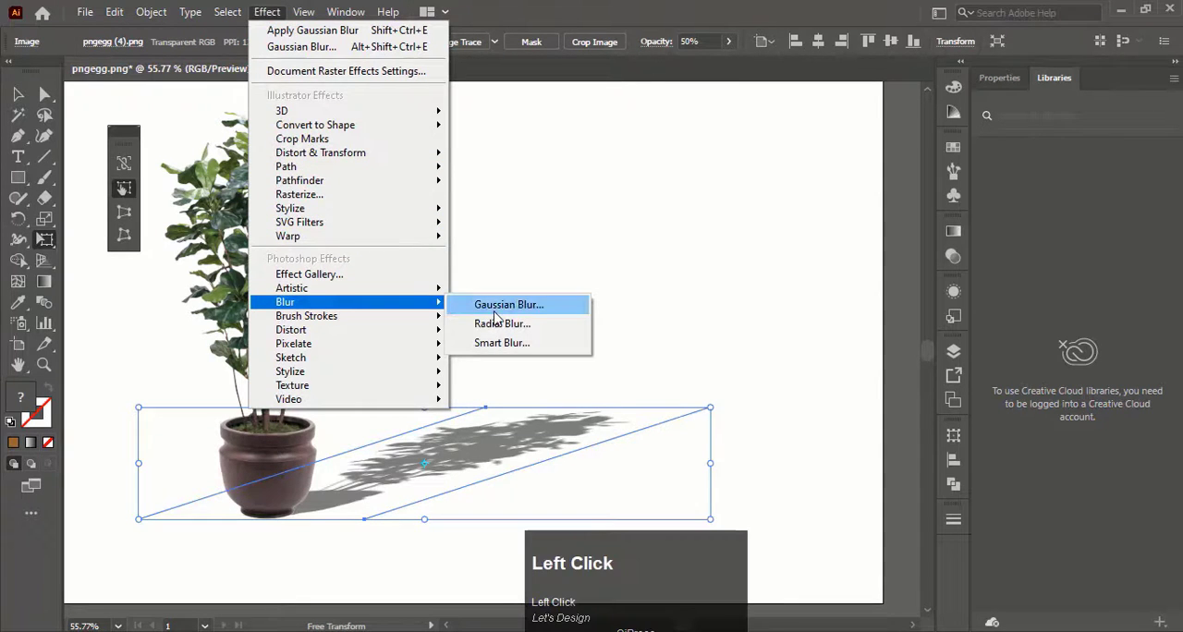
Apply a Gaussian Blur with a small pixel radius to the shadow.
{"action": "left_click", "coordinate": [509, 304]}
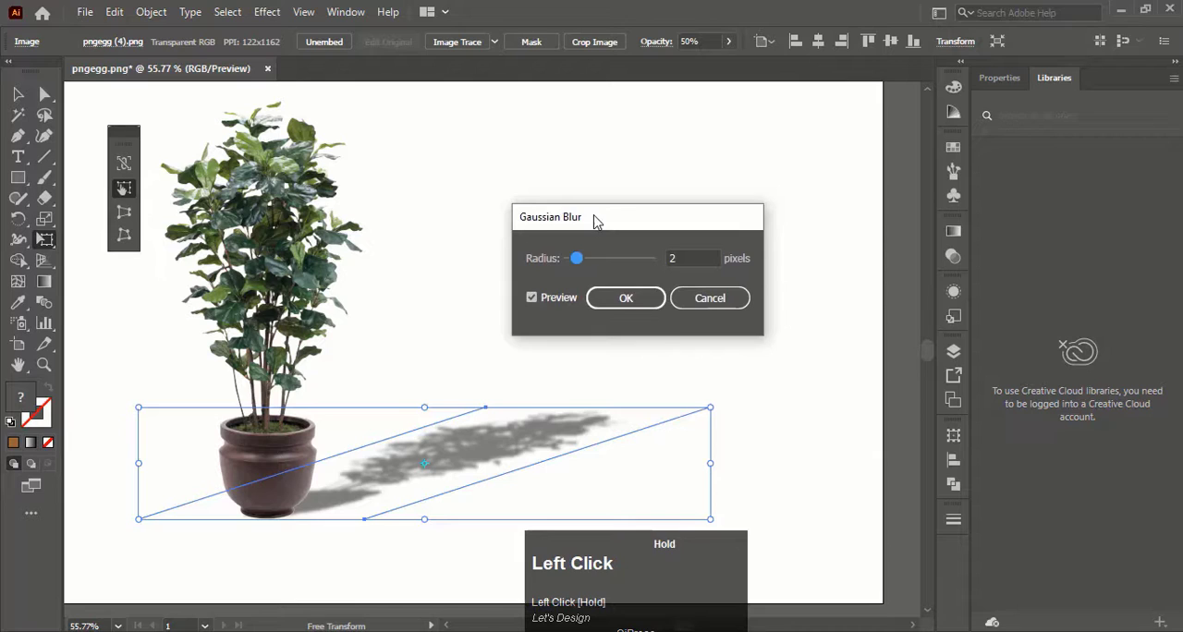
{"action": "left_click", "coordinate": [688, 247]}
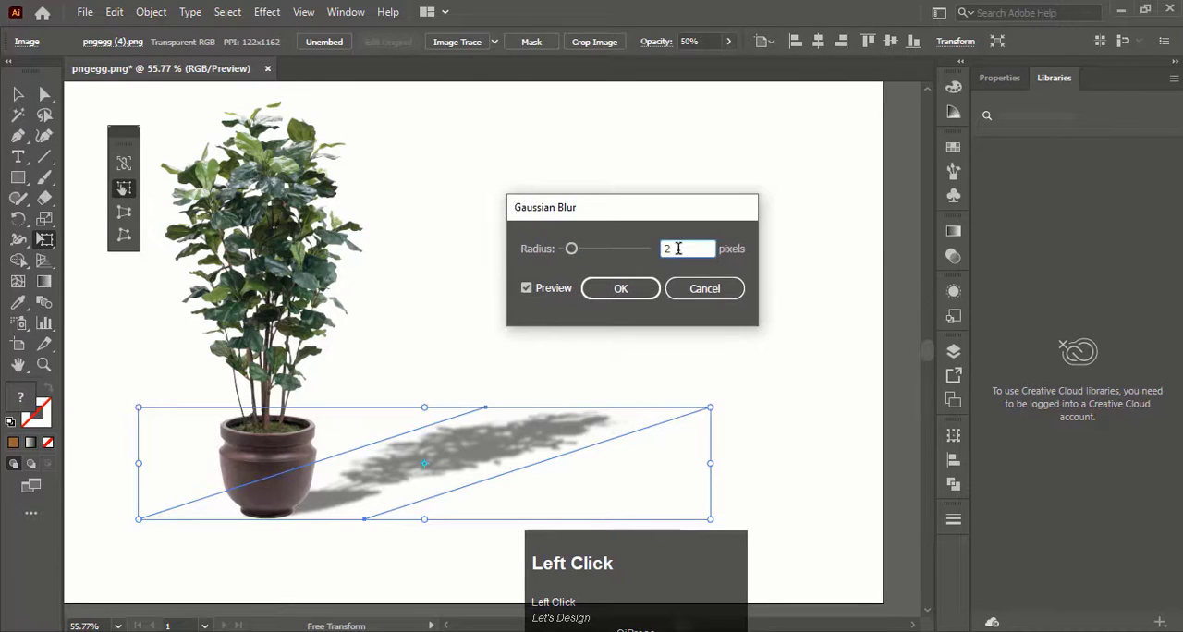
{"action": "scroll", "scroll_direction": "up", "scroll_amount": 3}
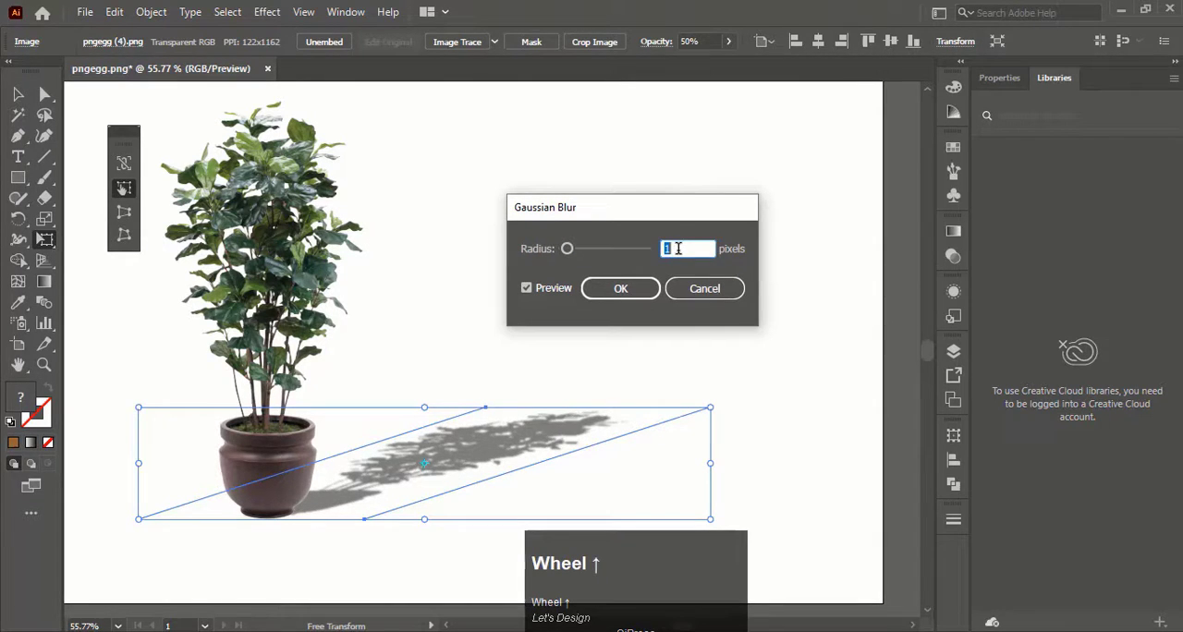
{"action": "type", "text": "2"}
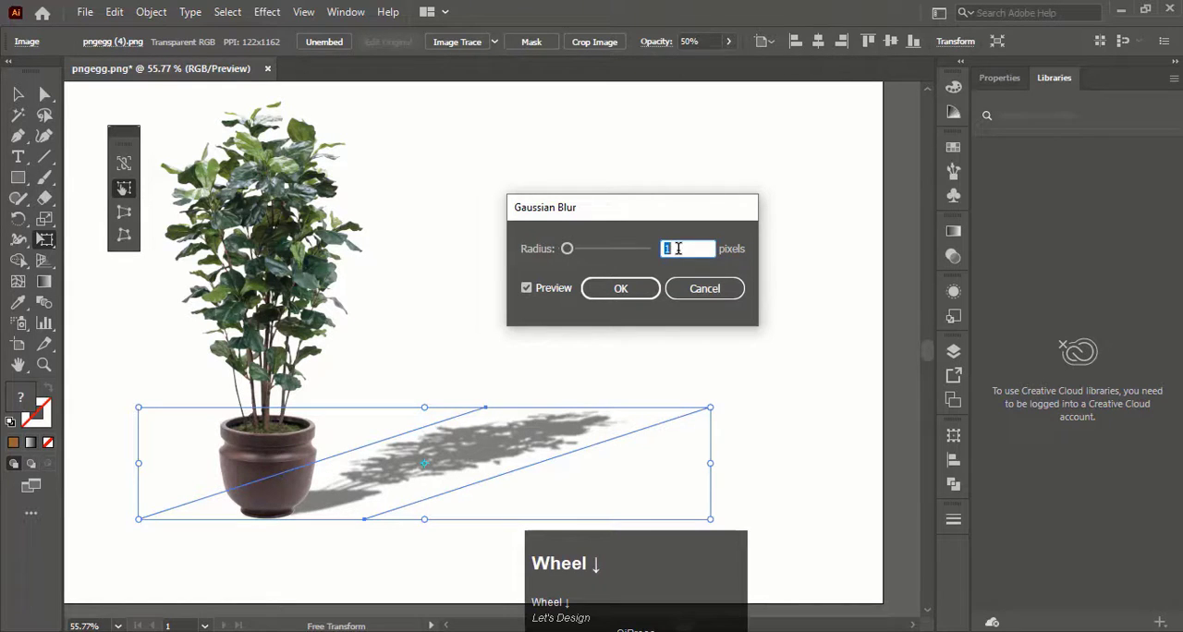
{"action": "left_click", "coordinate": [621, 287]}
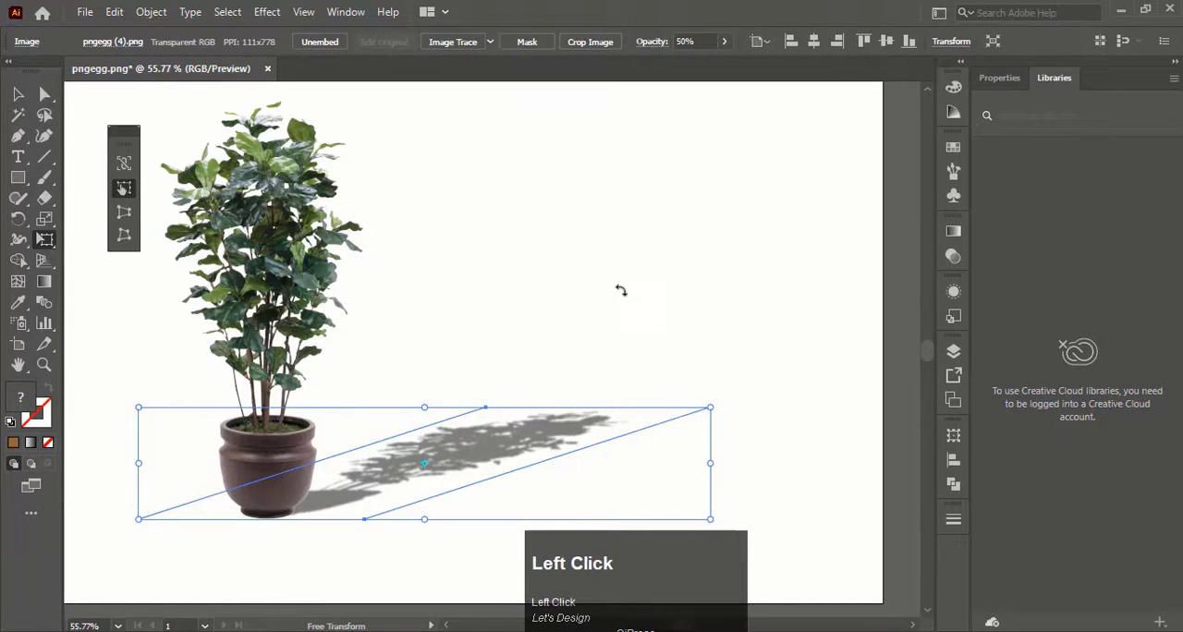
{"action": "left_click", "coordinate": [17, 95]}
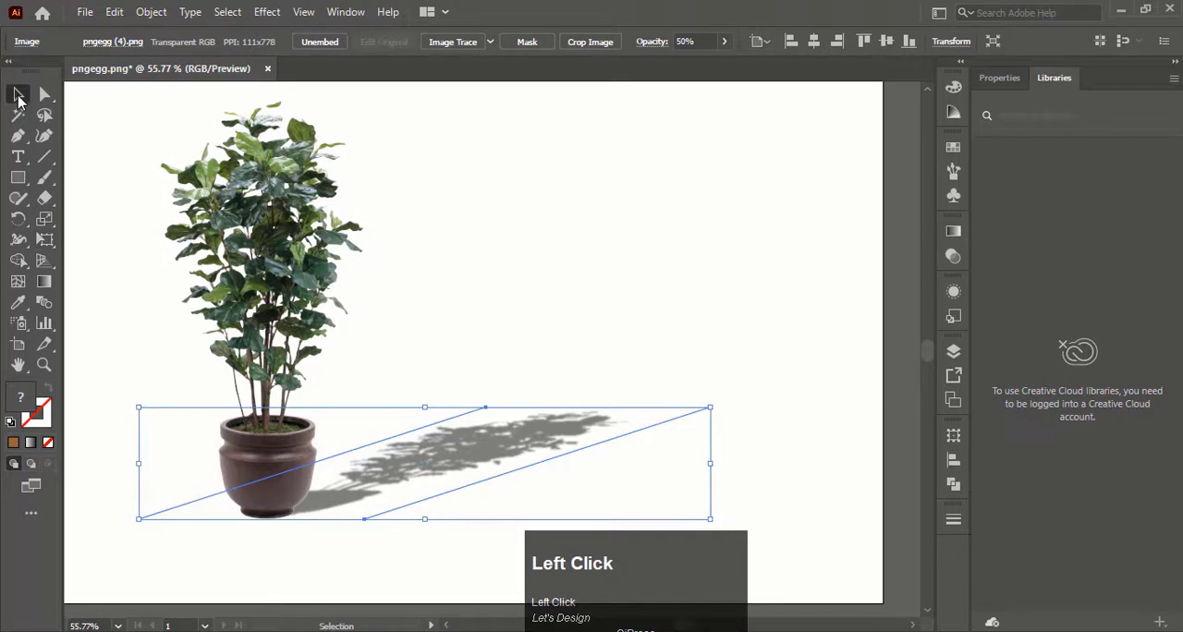
{"action": "key", "text": "ctrl+space"}
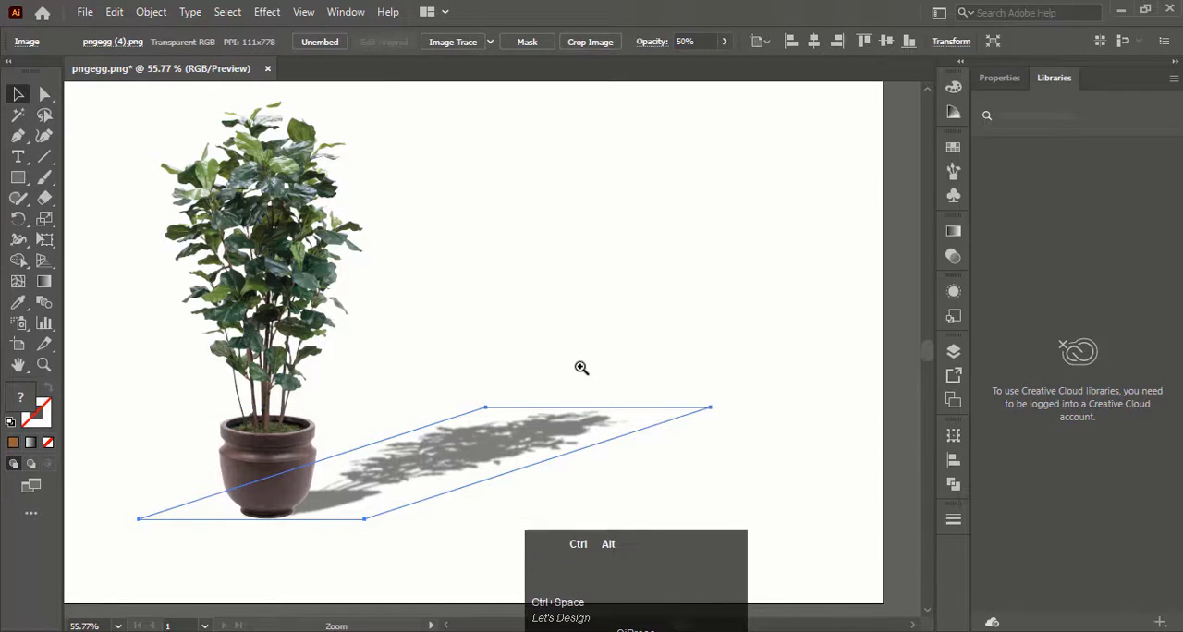
{"action": "left_click", "coordinate": [582, 368]}
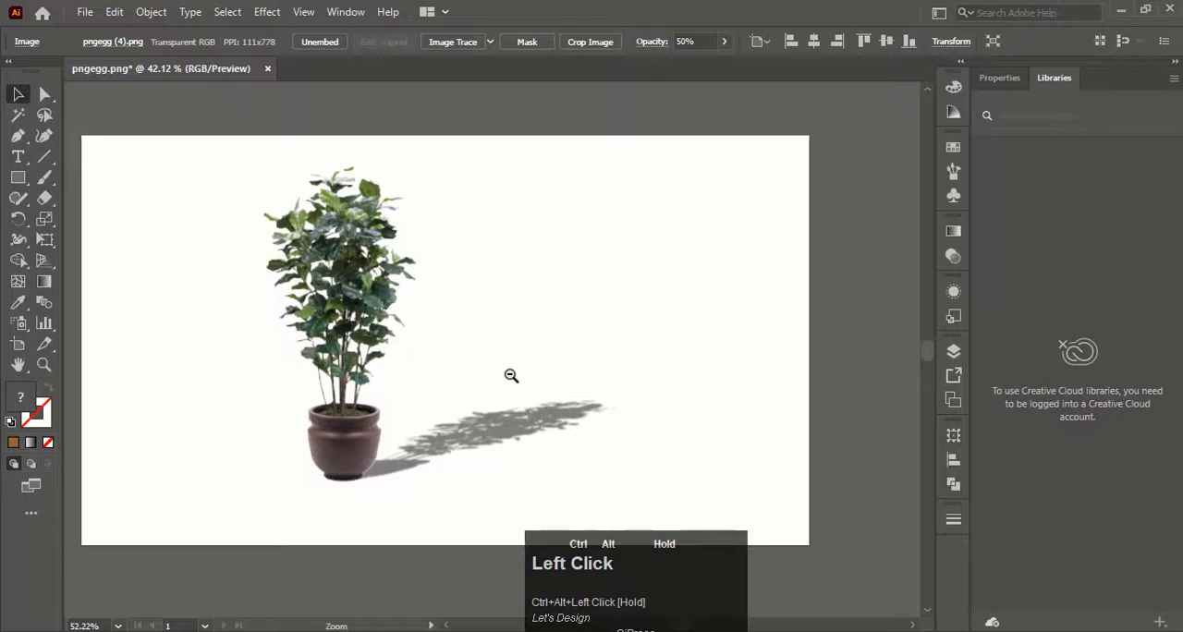
{"action": "left_click", "coordinate": [511, 375]}
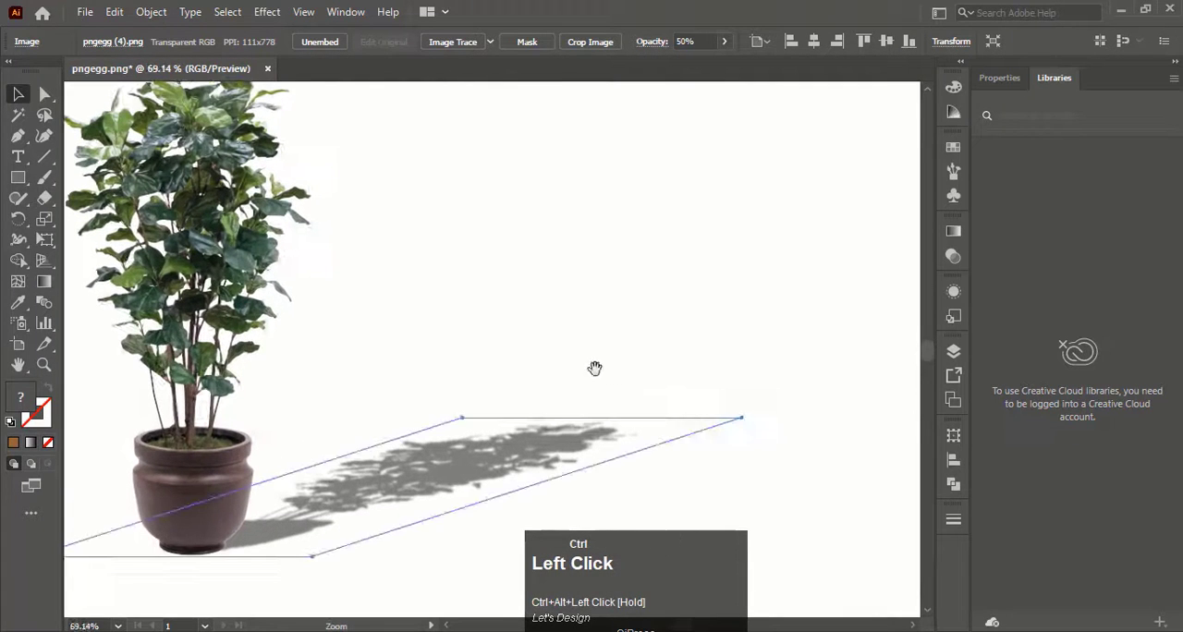
{"action": "left_click", "coordinate": [595, 368]}
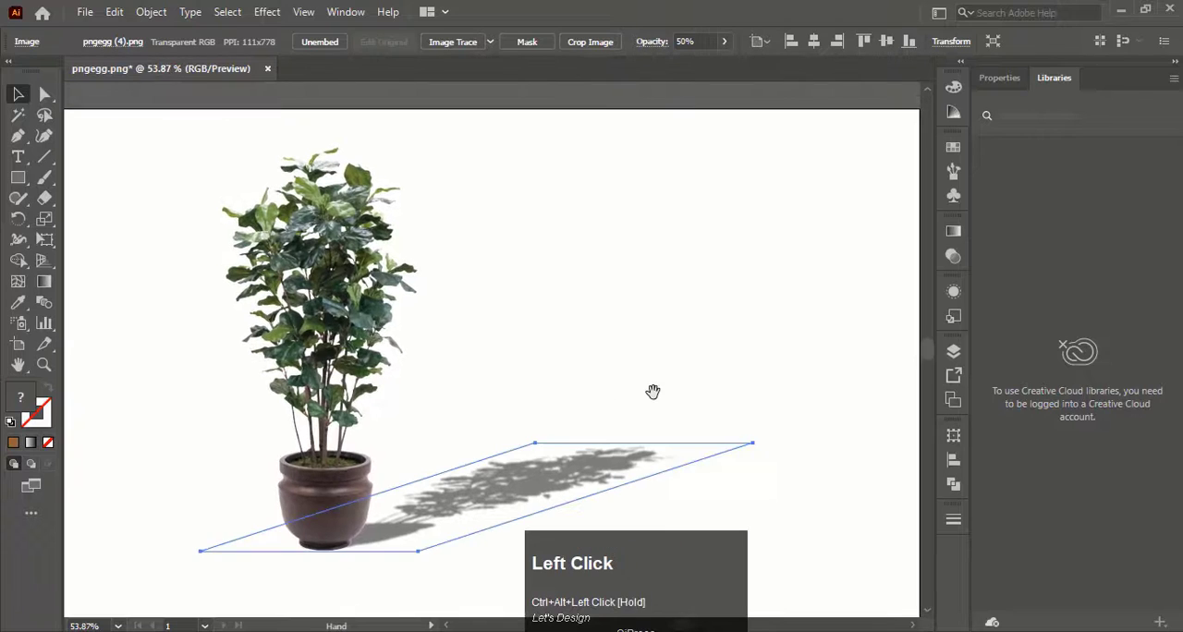
{"action": "left_click", "coordinate": [642, 374]}
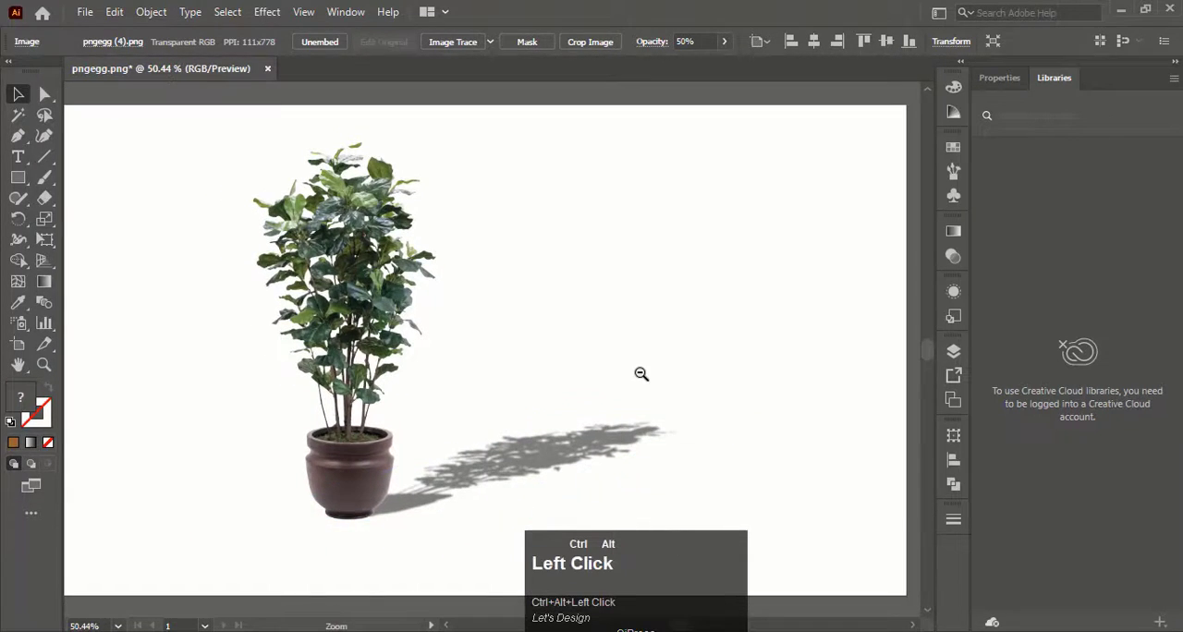